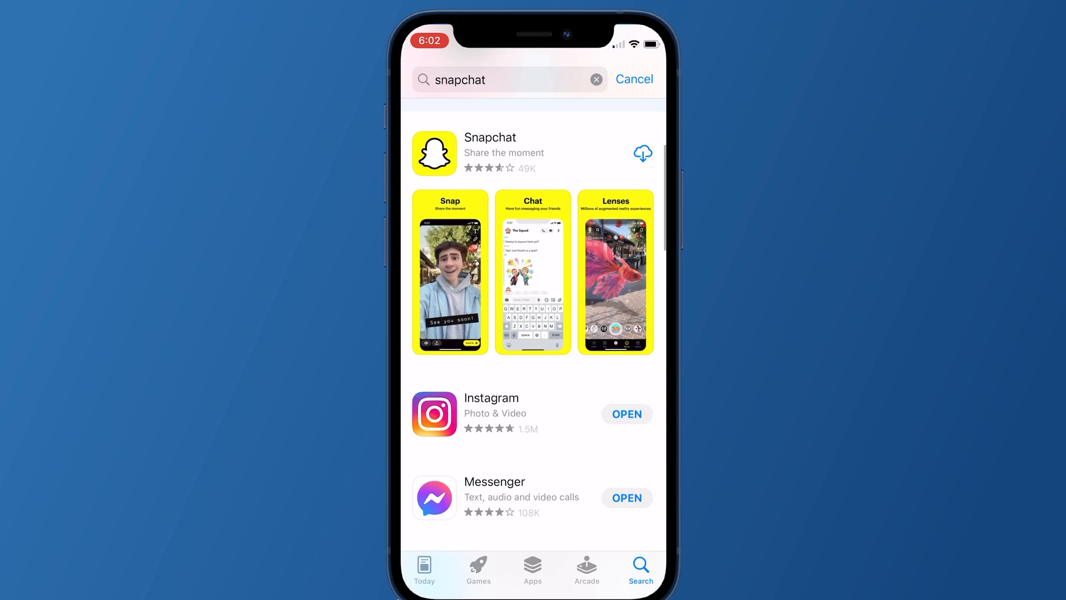
# Step: Open the Snapchat search result and start its cloud re-download
pyautogui.click(490, 138)
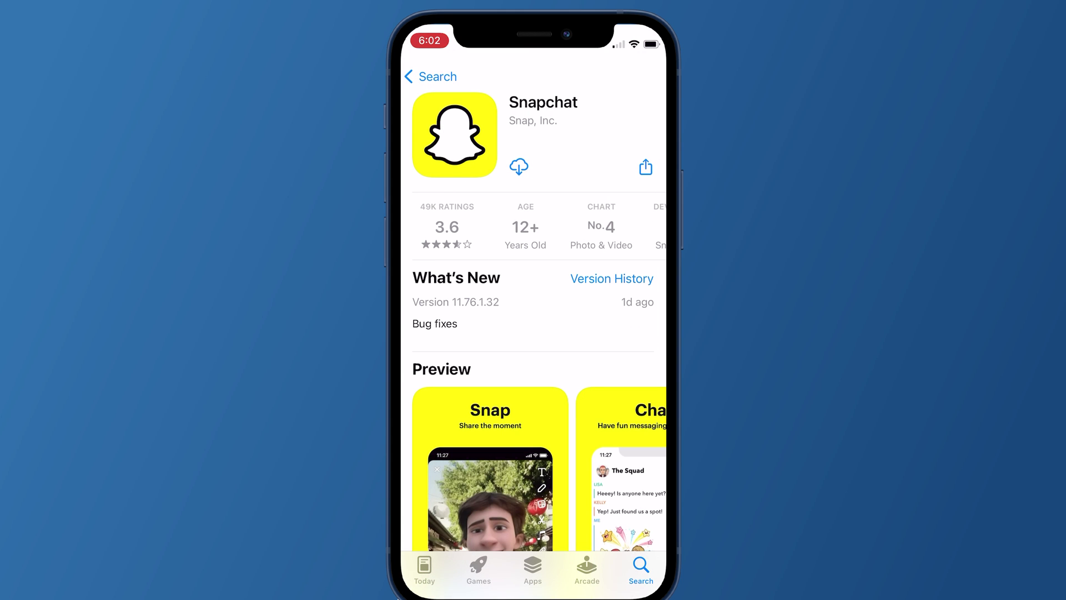
pyautogui.click(519, 167)
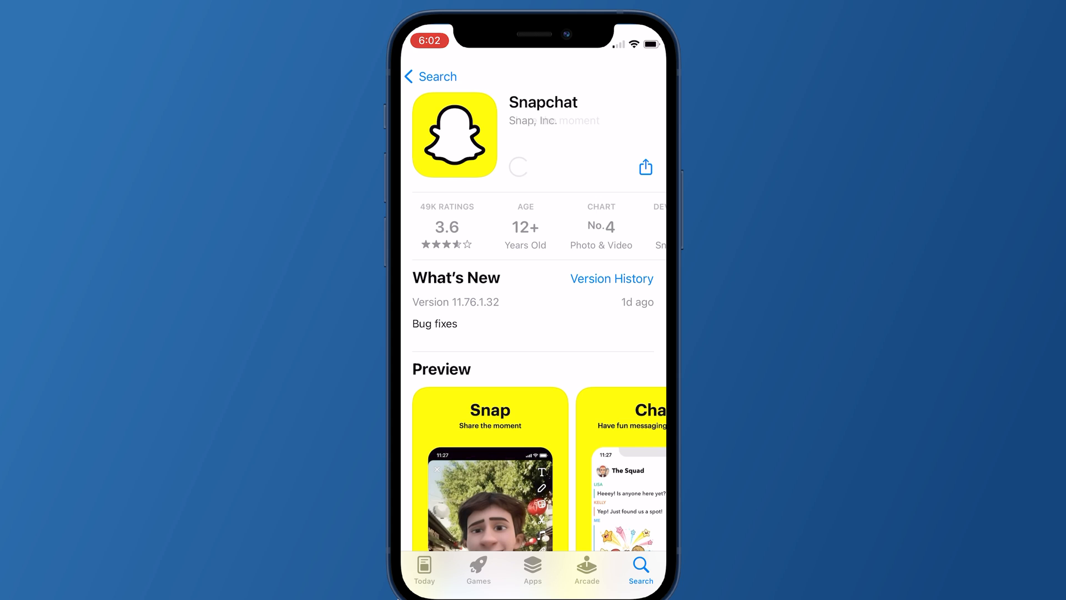